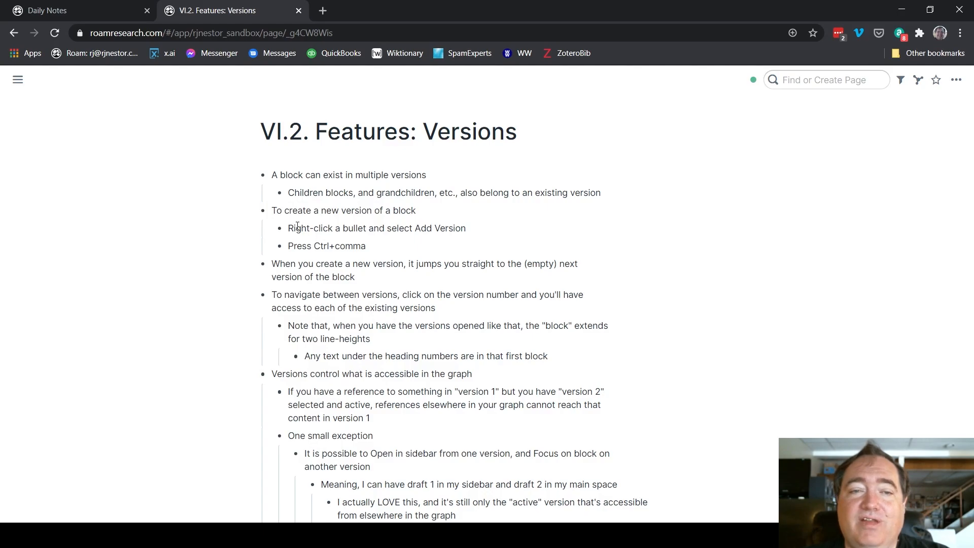
Add a second, empty version to the 'To create a new version of a block' block via its bullet menu
{"action": "right_click", "coordinate": [264, 210]}
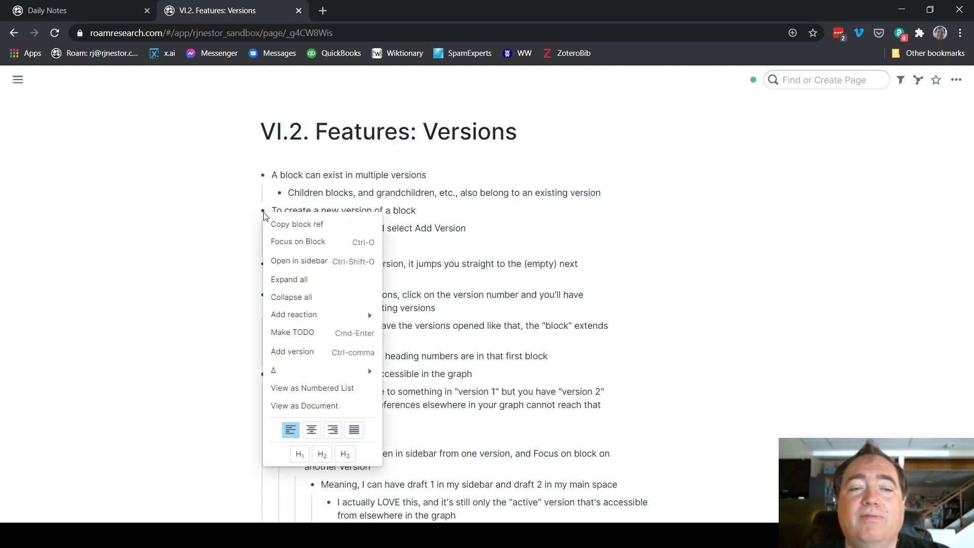
{"action": "mouse_move", "coordinate": [322, 355]}
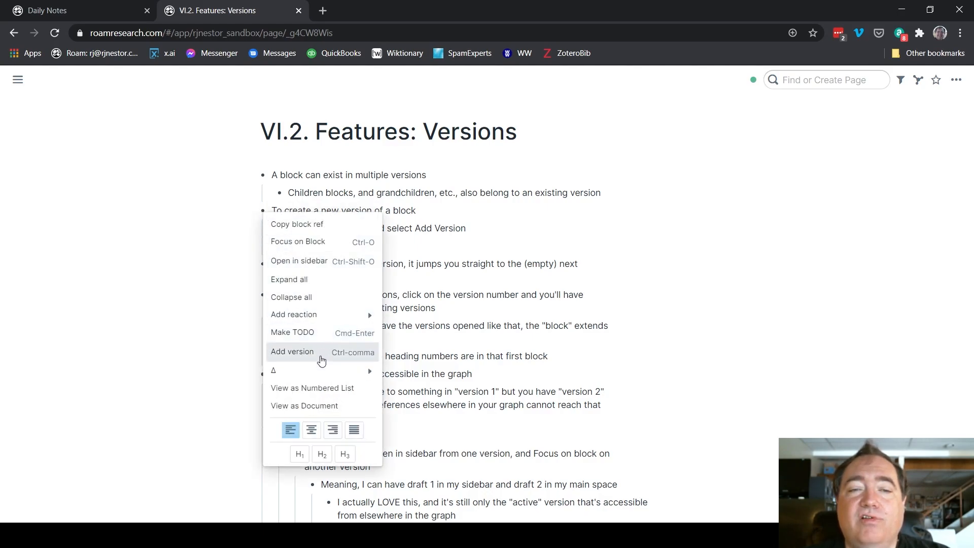
{"action": "left_click", "coordinate": [293, 351]}
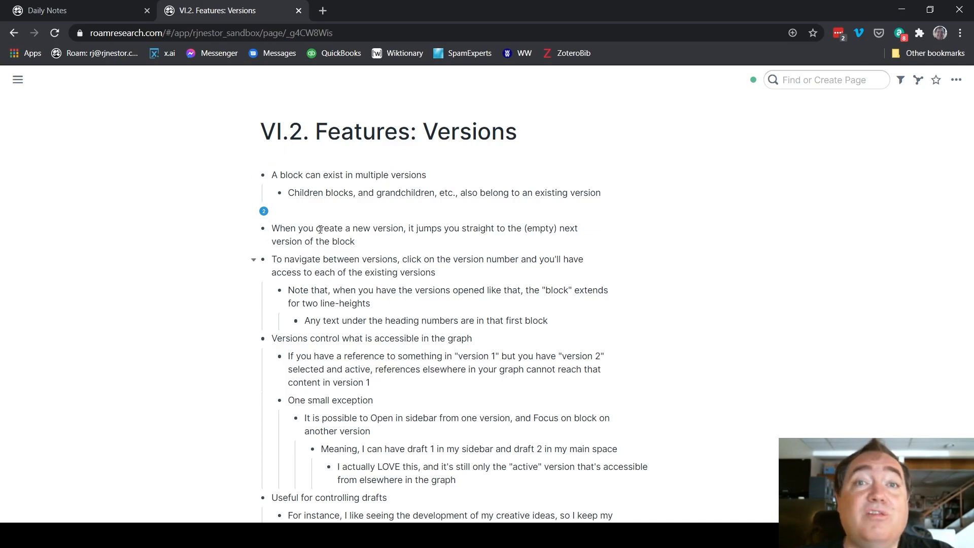
{"action": "left_click", "coordinate": [272, 211]}
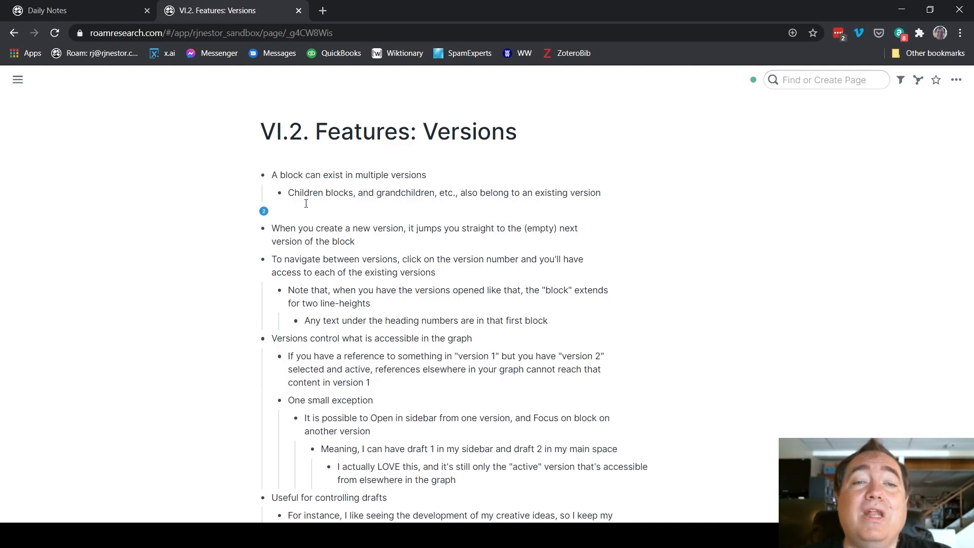
Reveal the version badge, view version 1 with its children, then return to the empty version 2
{"action": "left_click", "coordinate": [264, 211]}
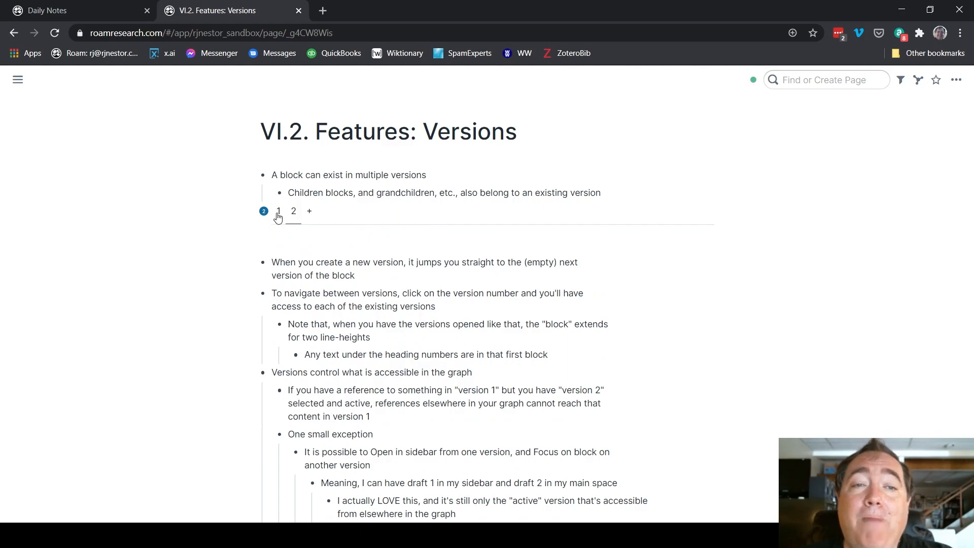
{"action": "left_click", "coordinate": [278, 211]}
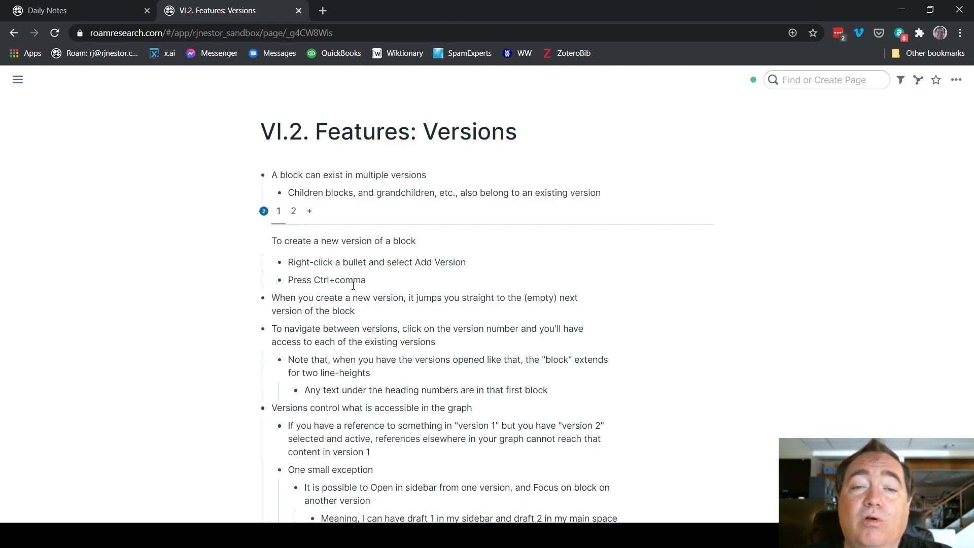
{"action": "left_click", "coordinate": [293, 211]}
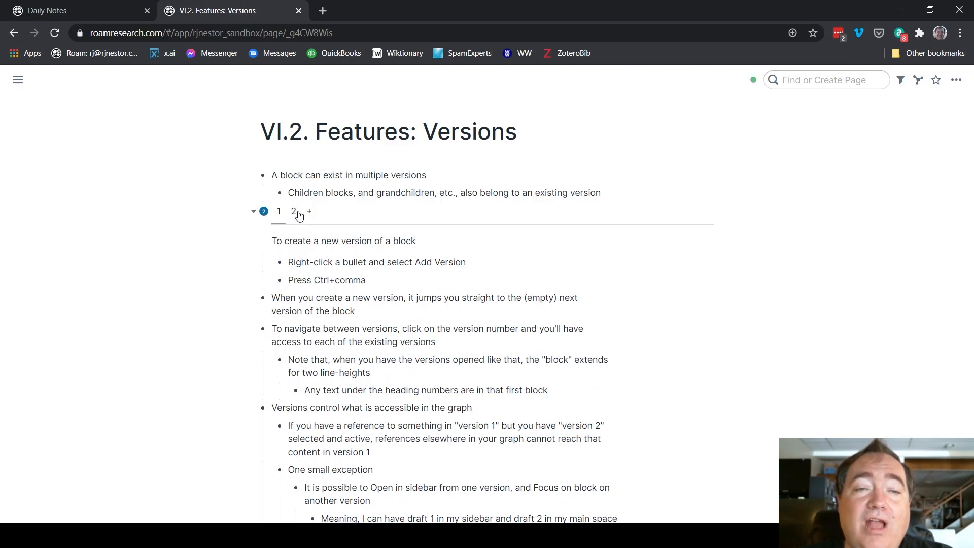
{"action": "left_click", "coordinate": [278, 211]}
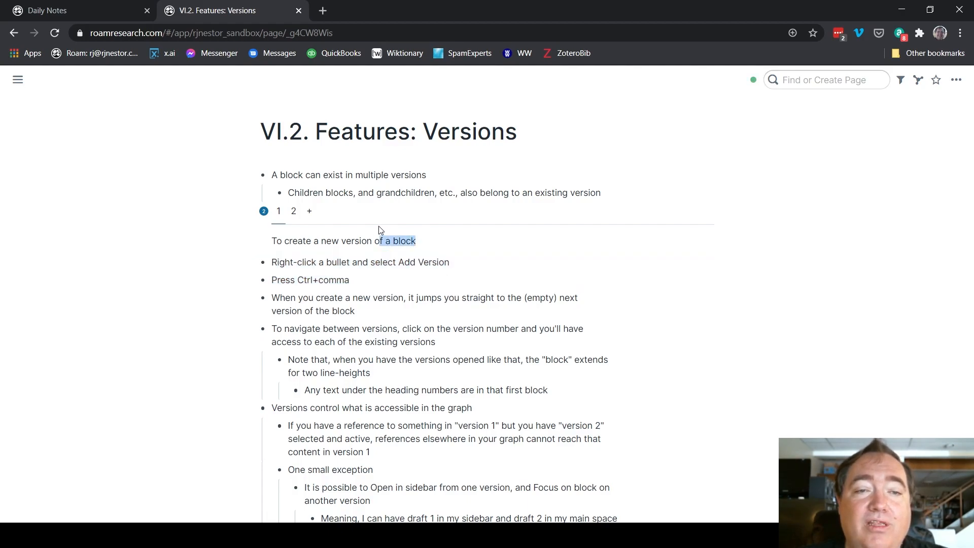
{"action": "left_click", "coordinate": [278, 211]}
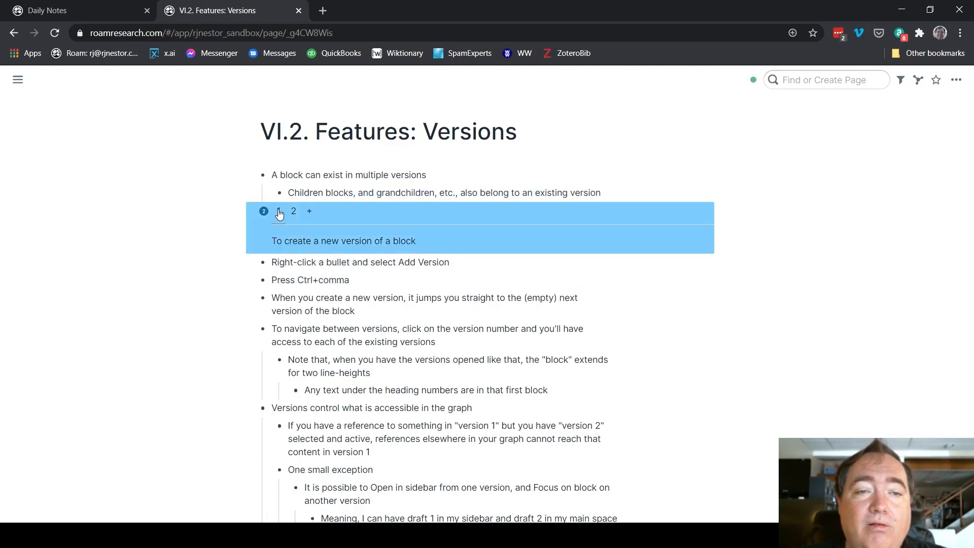
{"action": "left_click", "coordinate": [278, 212]}
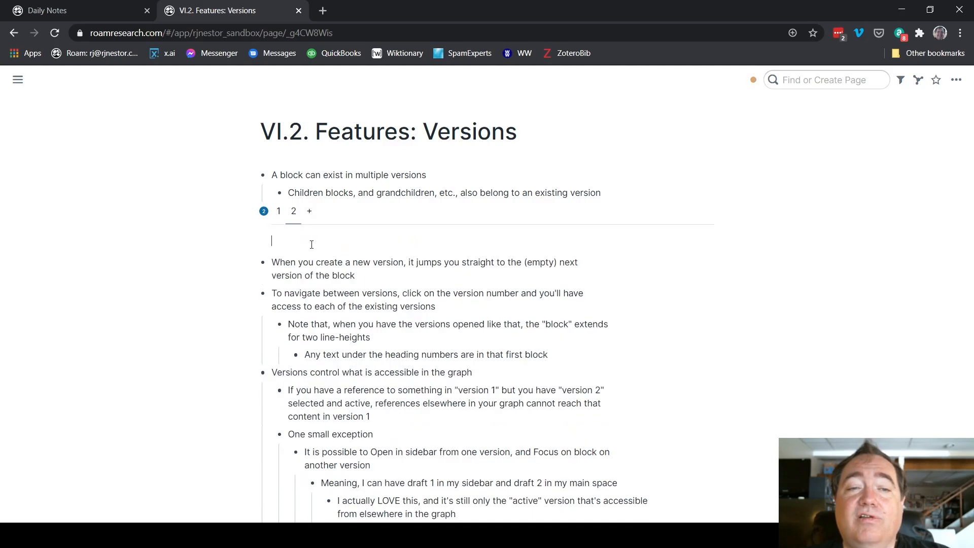
Write 'This is the new version of the block' with indented child 'This is indented in the new version'
{"action": "type", "text": "This is the ne"}
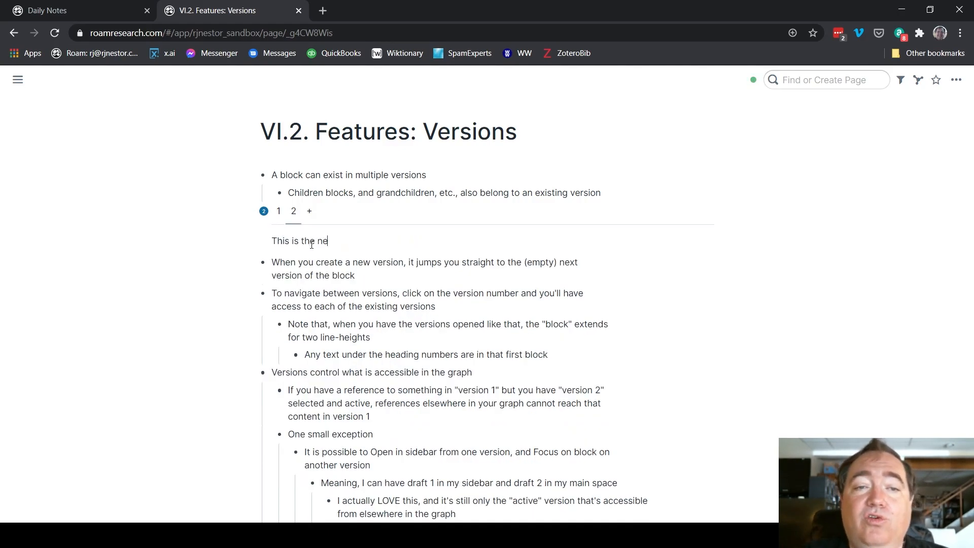
{"action": "type", "text": "w version of the block"}
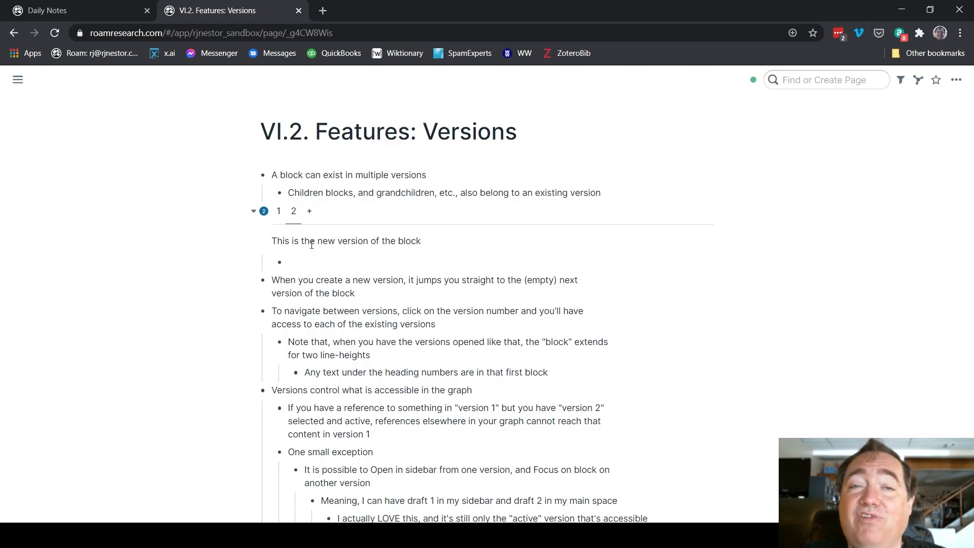
{"action": "type", "text": "This is indented in s"}
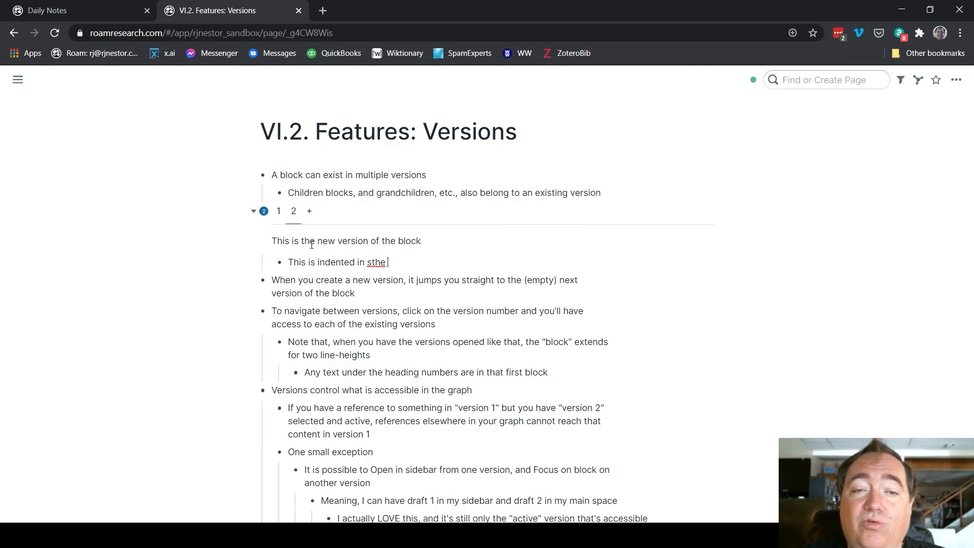
{"action": "type", "text": "the new v"}
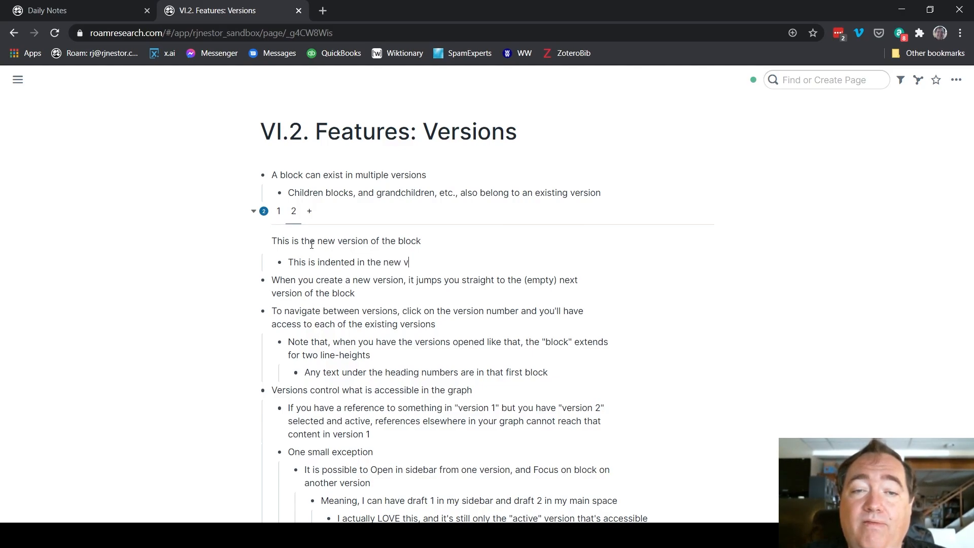
{"action": "type", "text": "ersion"}
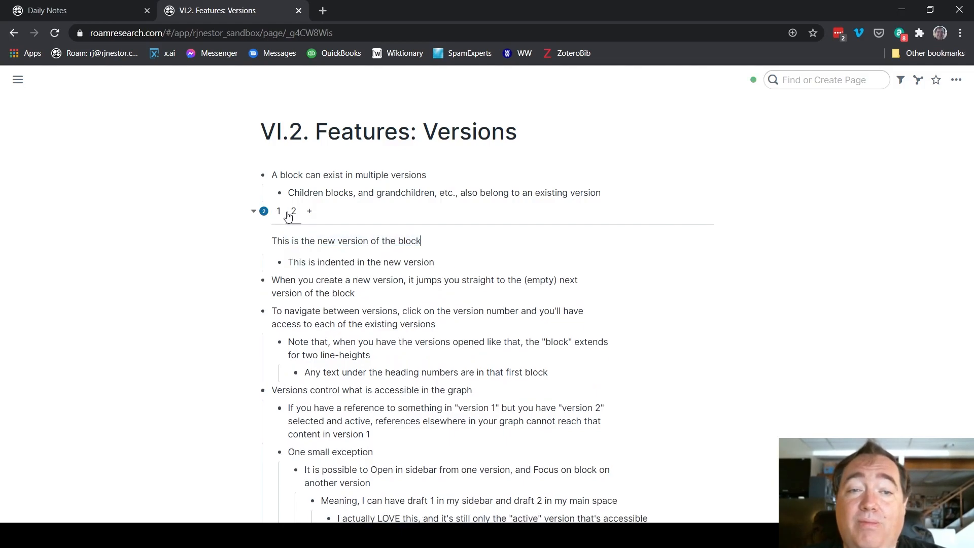
Compare version 1 against version 2 and leave version 2 showing
{"action": "left_click", "coordinate": [278, 211]}
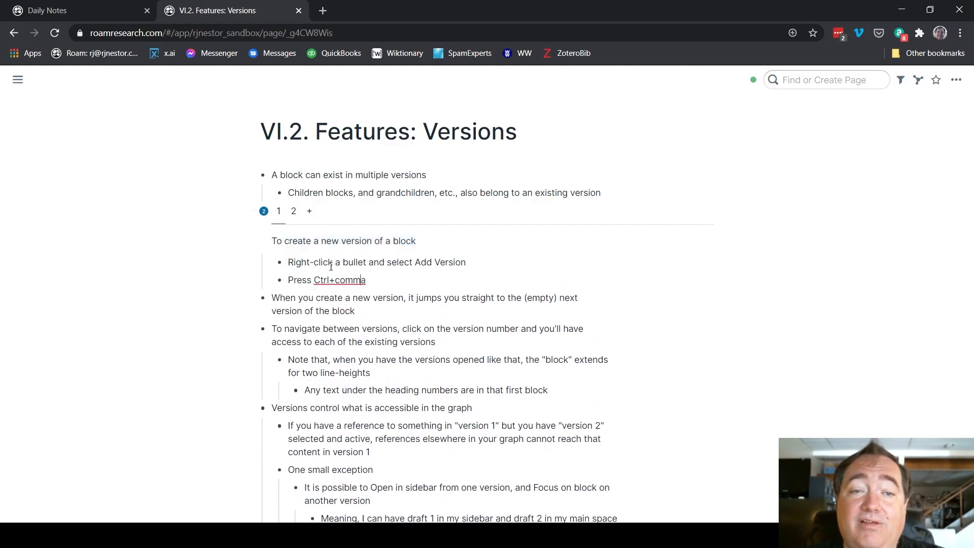
{"action": "left_click", "coordinate": [293, 211]}
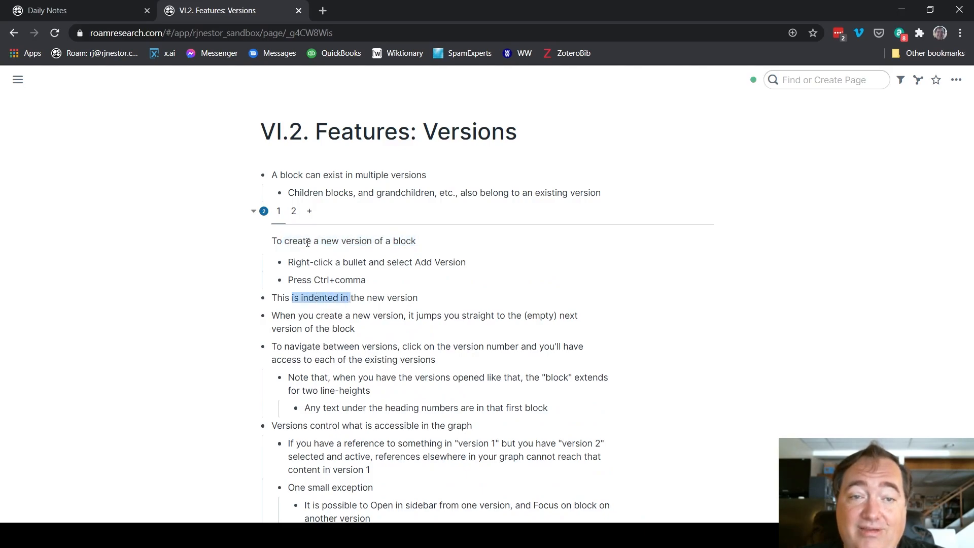
{"action": "left_click", "coordinate": [294, 211]}
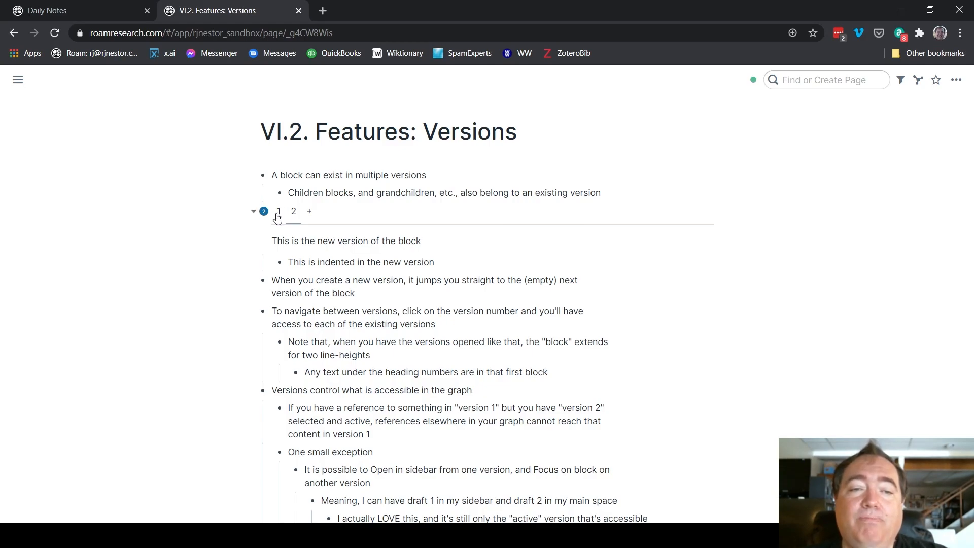
Append [[picture of a goat]] to version 1 and open the new page showing the block as a linked reference
{"action": "left_click", "coordinate": [294, 211]}
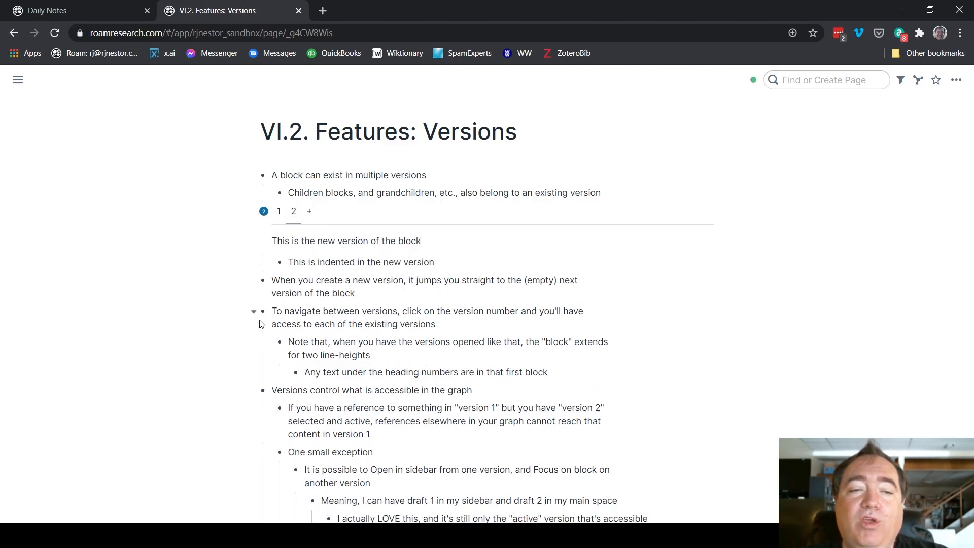
{"action": "left_click", "coordinate": [253, 310]}
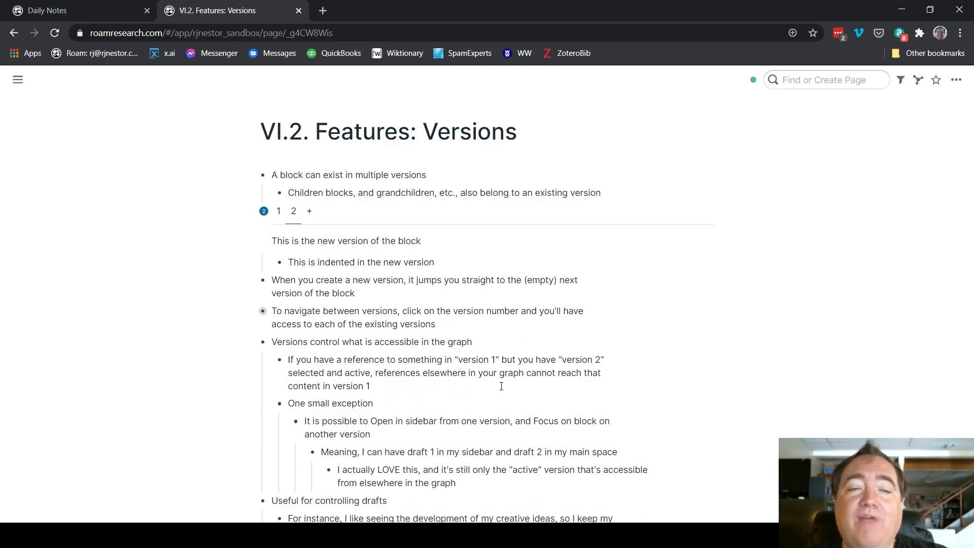
{"action": "left_click", "coordinate": [278, 211]}
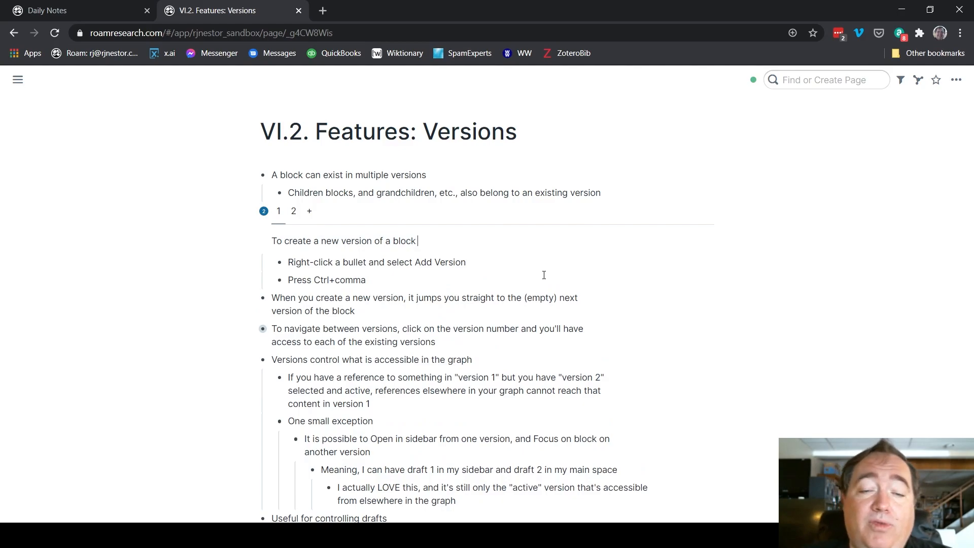
{"action": "type", "text": "[["}
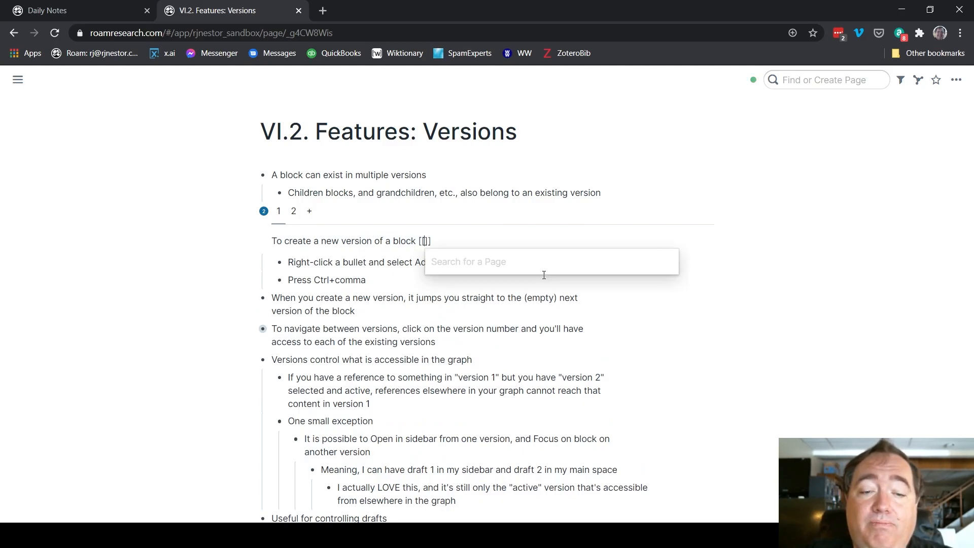
{"action": "type", "text": "picture of a got"}
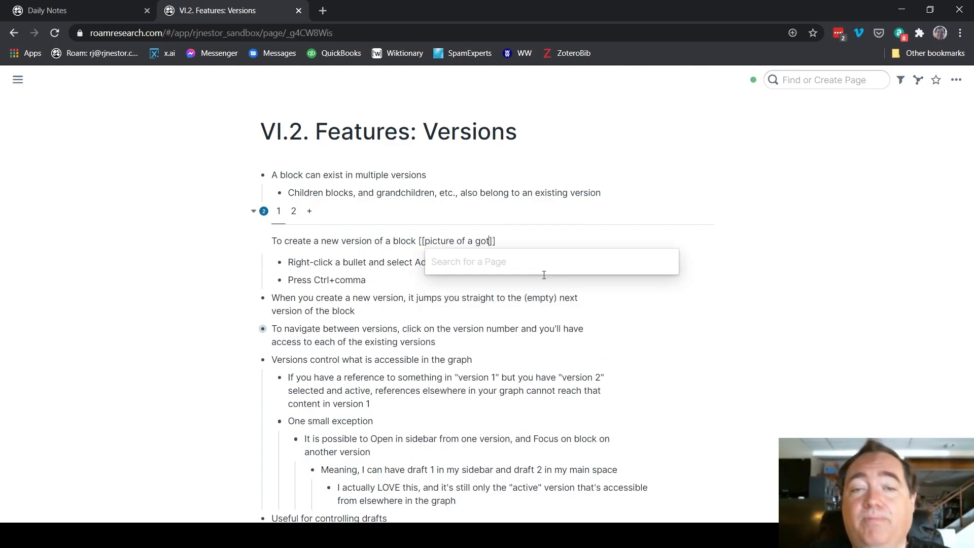
{"action": "type", "text": "a"}
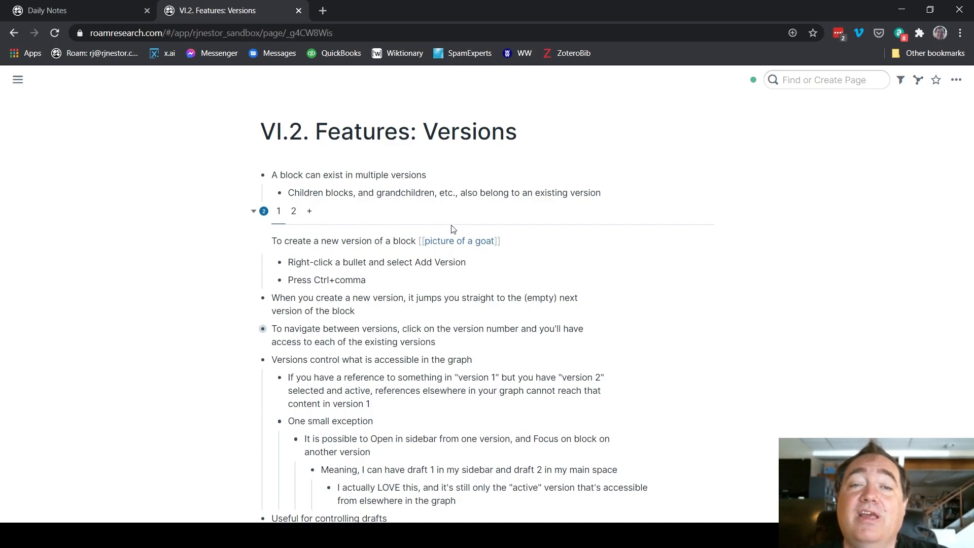
{"action": "left_click", "coordinate": [459, 240]}
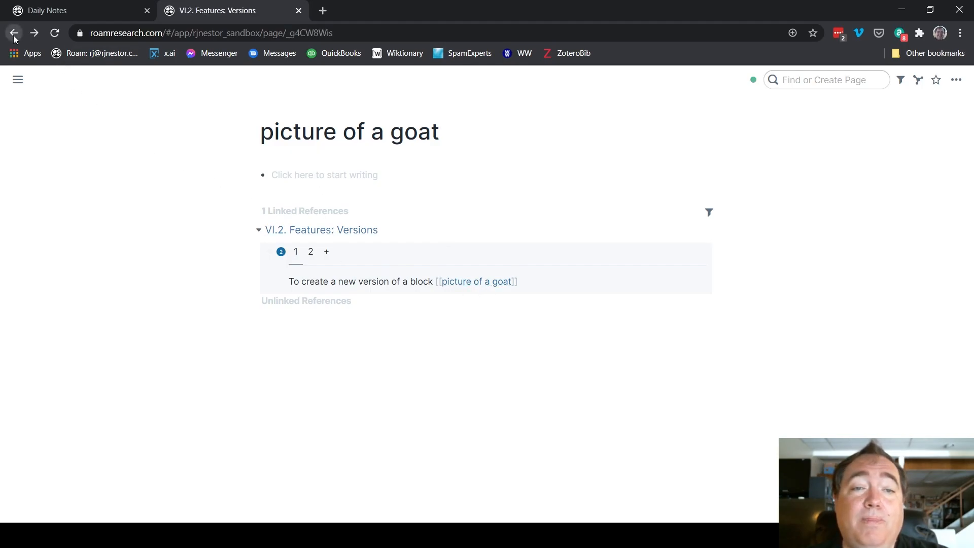
Go back to Features: Versions, try version 2, and search the graph for 'picture of a goat'
{"action": "left_click", "coordinate": [13, 32]}
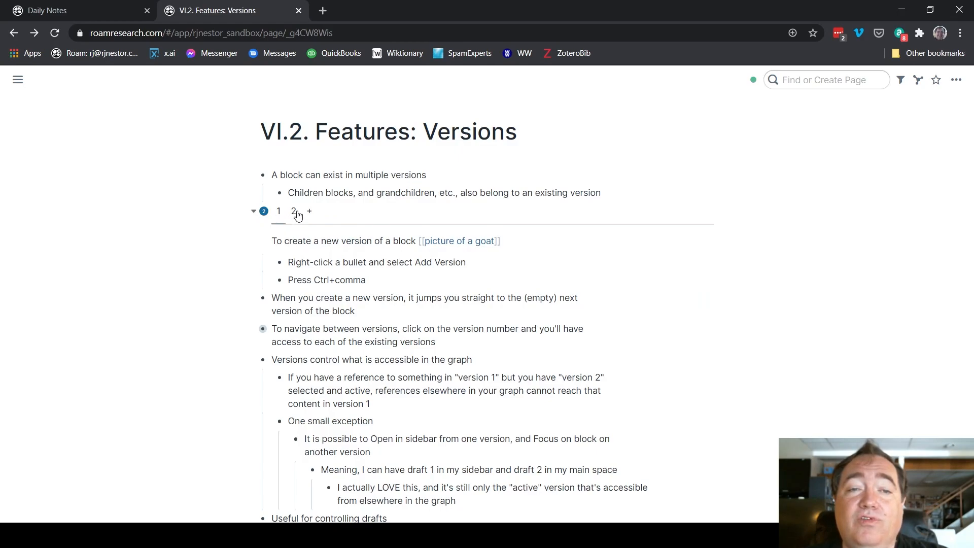
{"action": "left_click", "coordinate": [293, 211]}
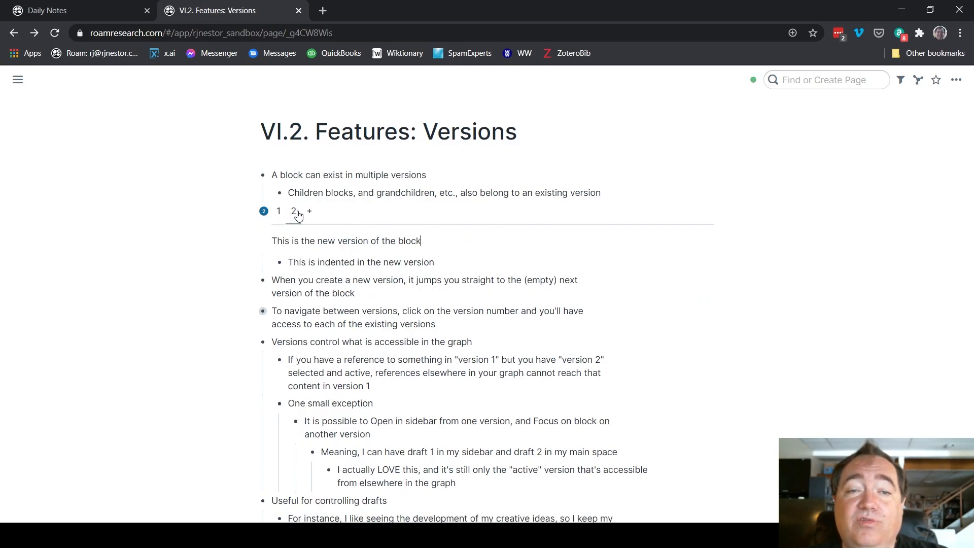
{"action": "left_click", "coordinate": [817, 79]}
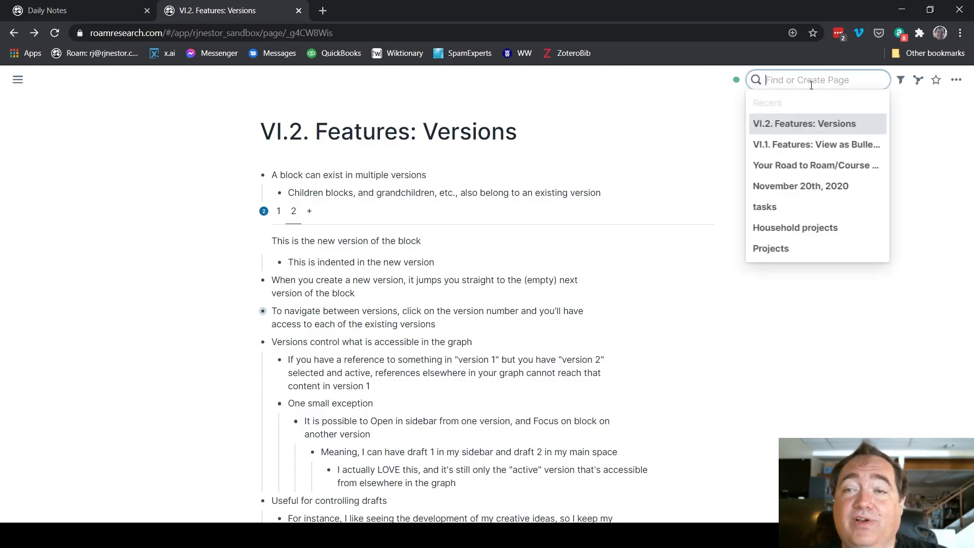
{"action": "type", "text": "pic"}
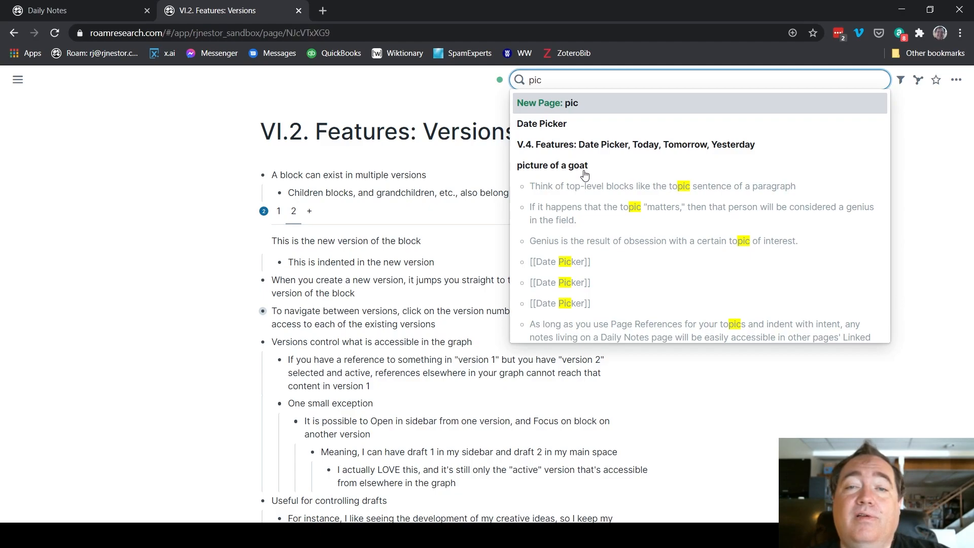
{"action": "left_click", "coordinate": [552, 165]}
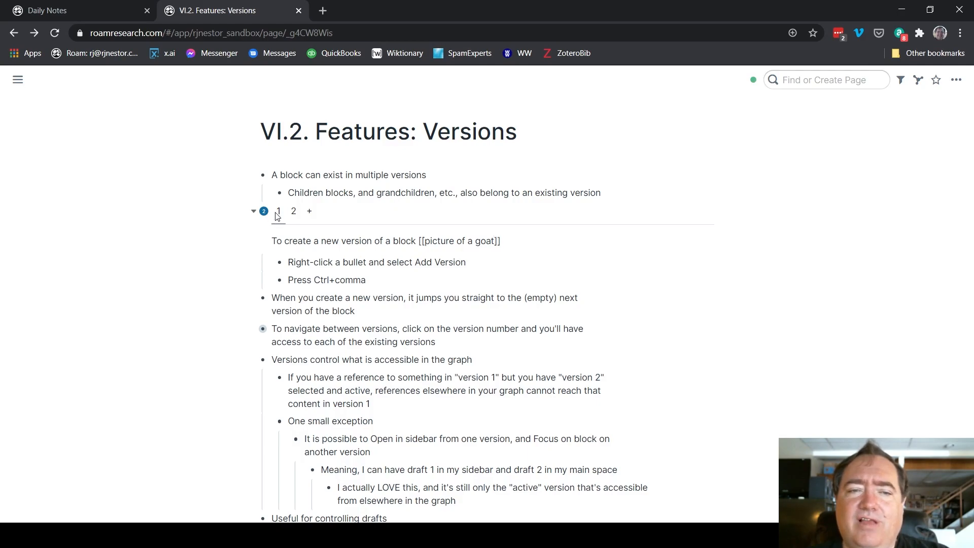
Open version 1 of the block in the right sidebar and switch the main block to version 2
{"action": "right_click", "coordinate": [263, 212]}
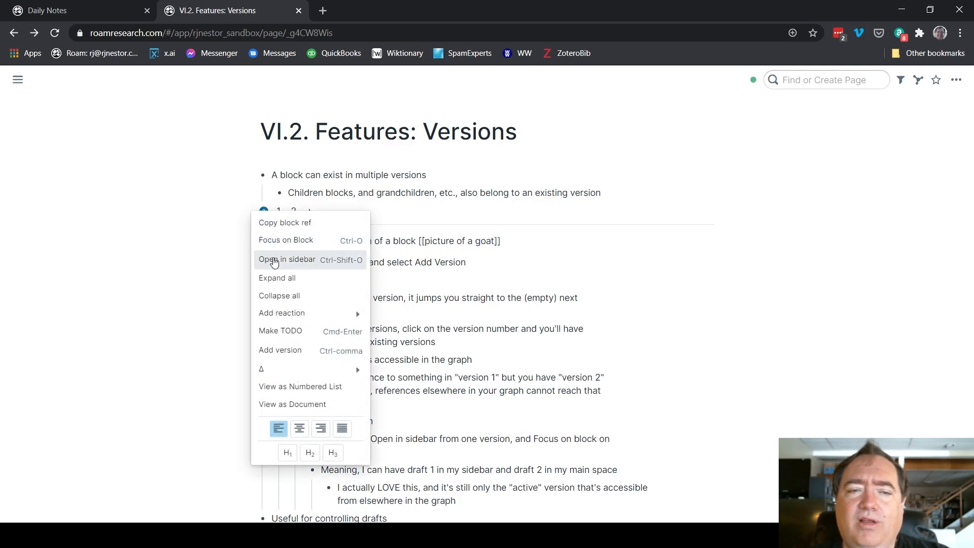
{"action": "left_click", "coordinate": [287, 259]}
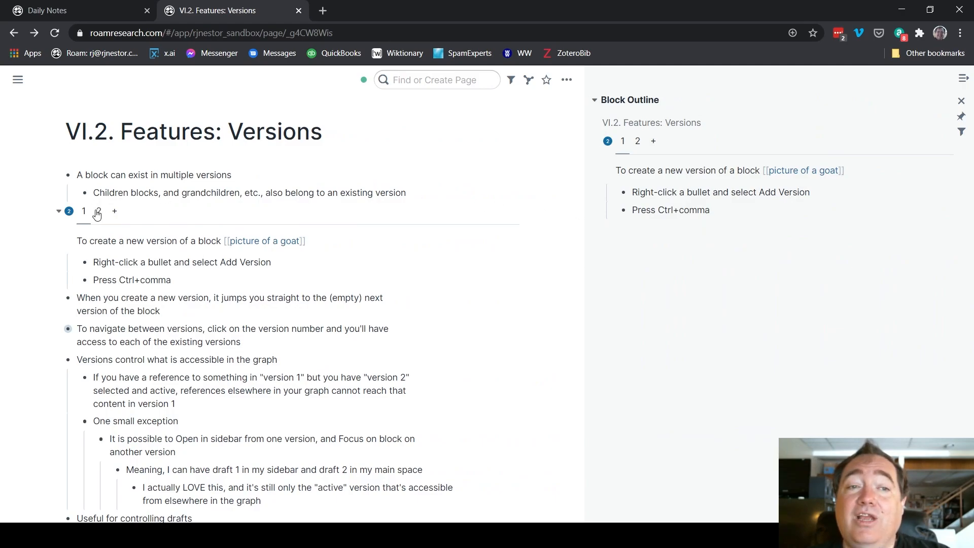
{"action": "left_click", "coordinate": [68, 211]}
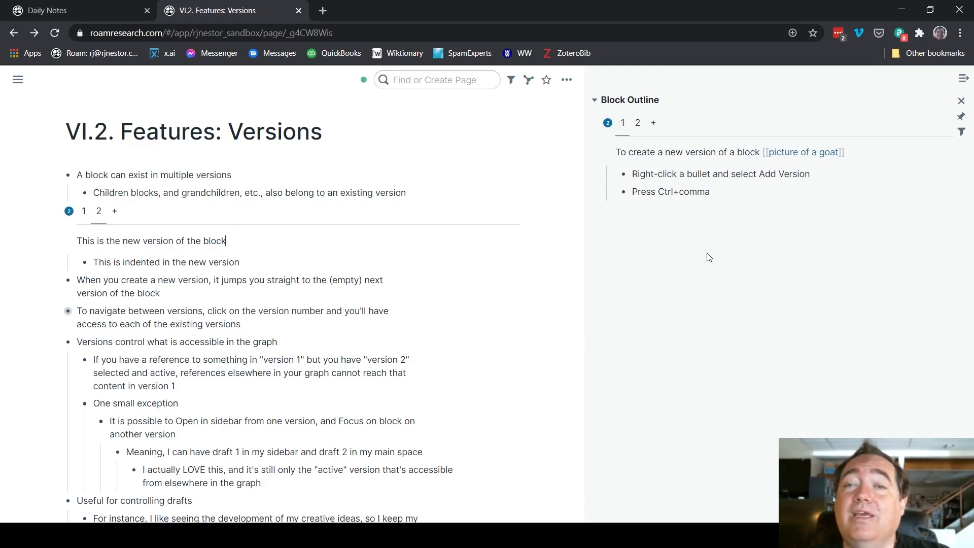
{"action": "mouse_move", "coordinate": [688, 290]}
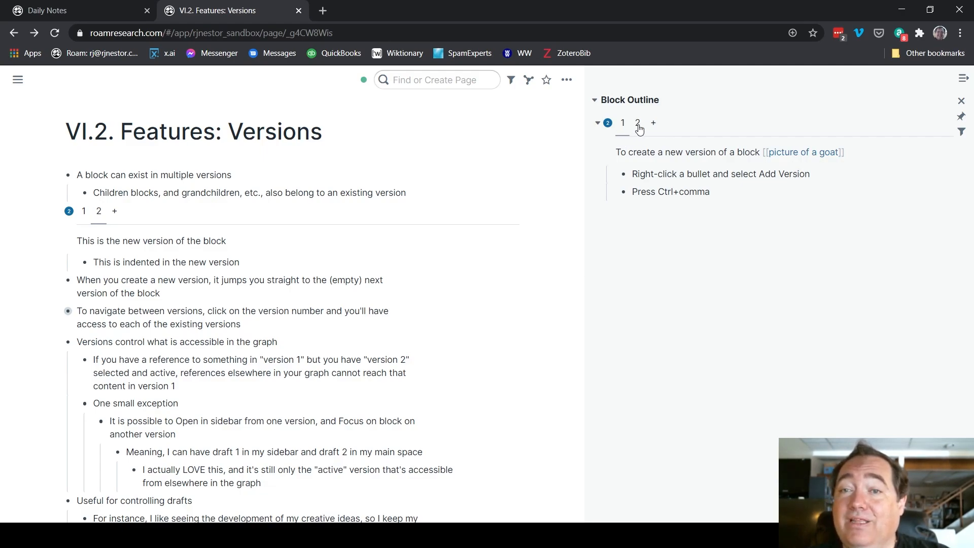
Toggle between versions 1 and 2 on the page, ending with version 2 active while the sidebar stays on version 1
{"action": "left_click", "coordinate": [99, 211]}
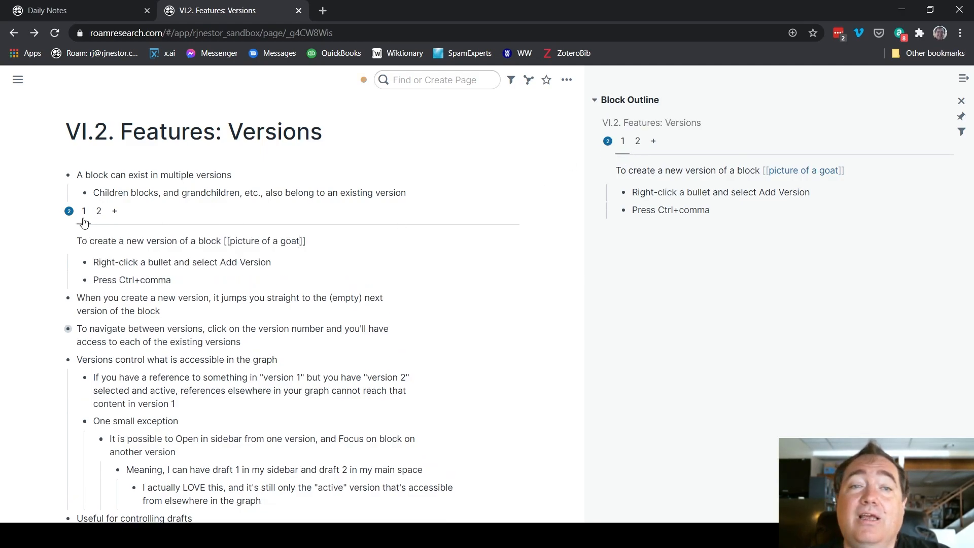
{"action": "left_click", "coordinate": [99, 211]}
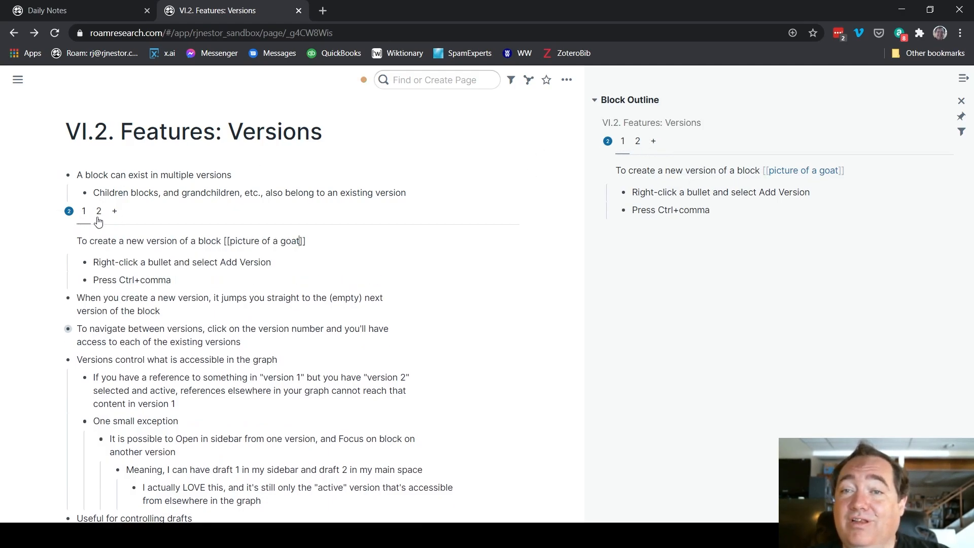
{"action": "left_click", "coordinate": [99, 211]}
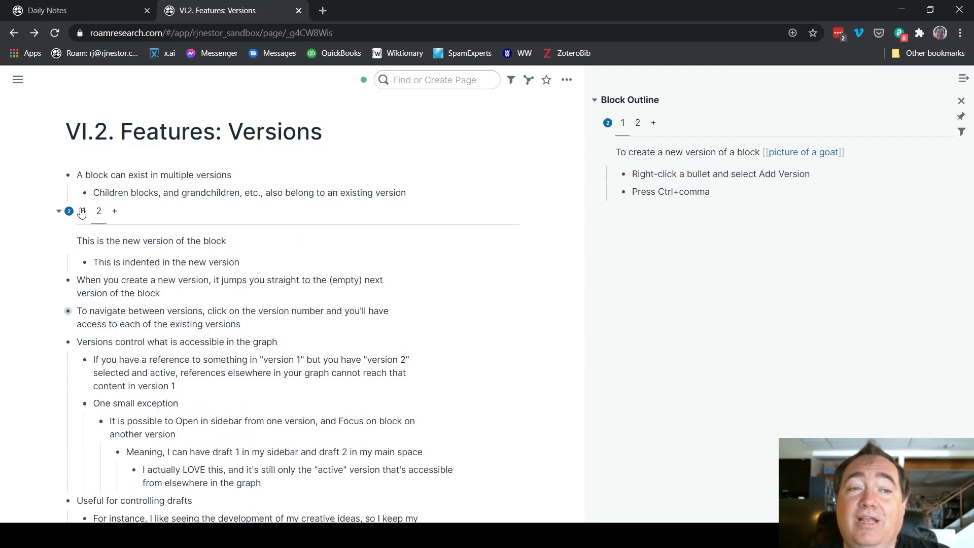
{"action": "left_click", "coordinate": [84, 211]}
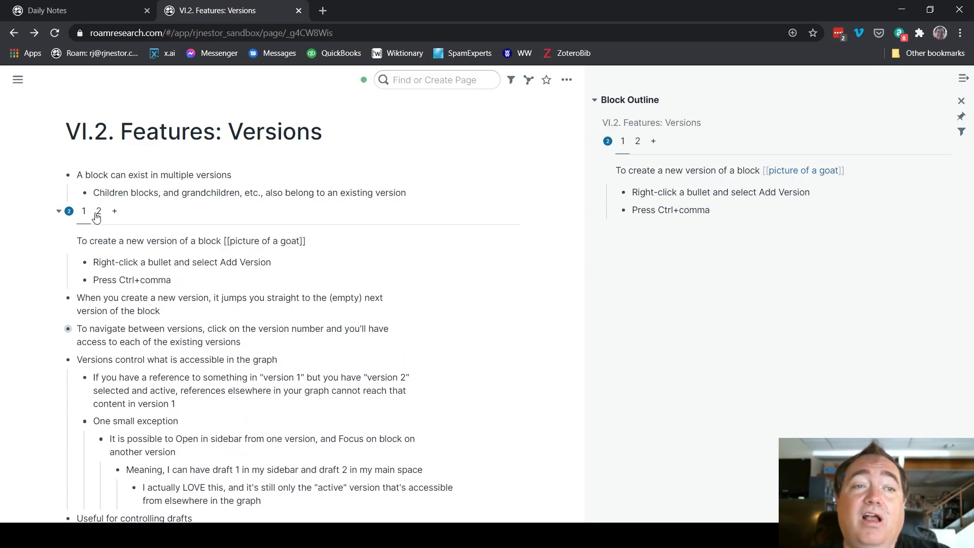
{"action": "left_click", "coordinate": [99, 211]}
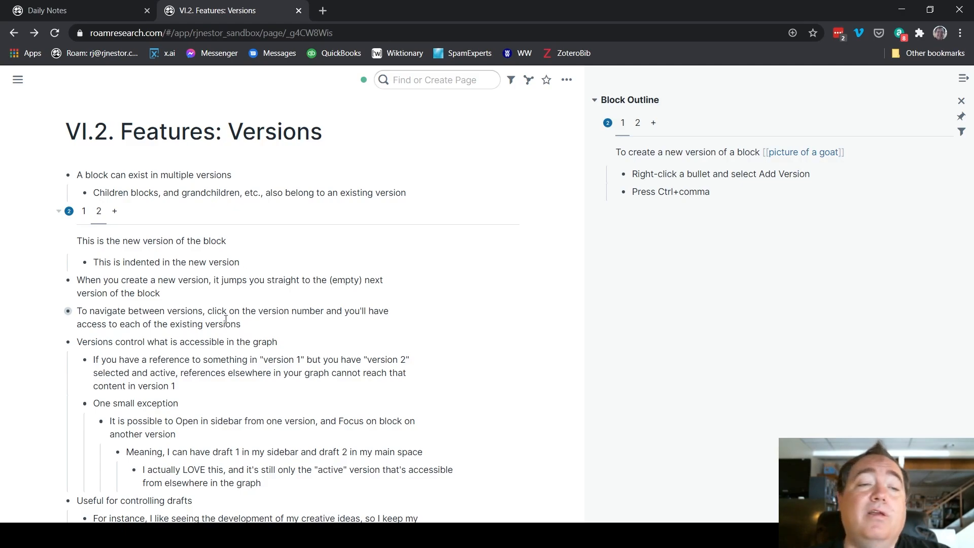
{"action": "scroll", "scroll_direction": "down", "scroll_amount": 3}
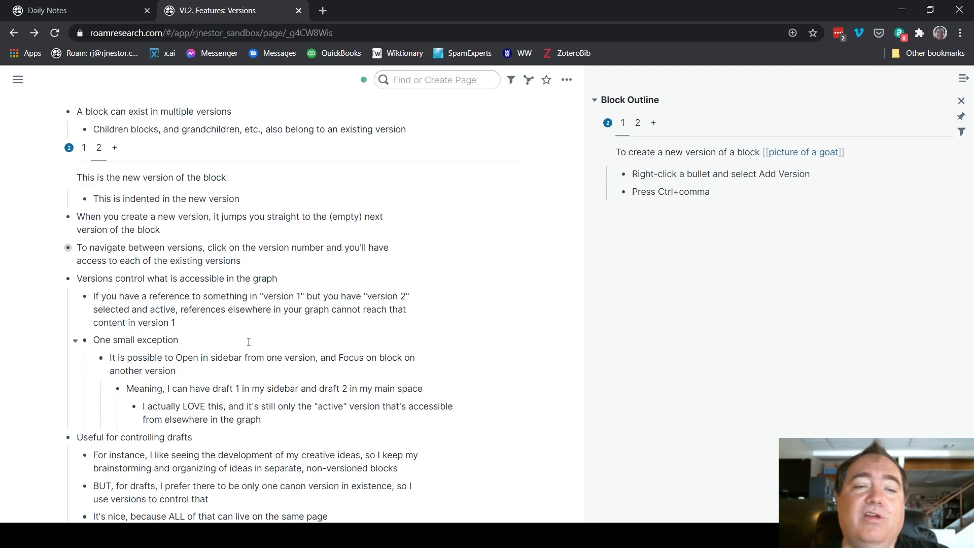
{"action": "scroll", "scroll_direction": "down", "scroll_amount": 3}
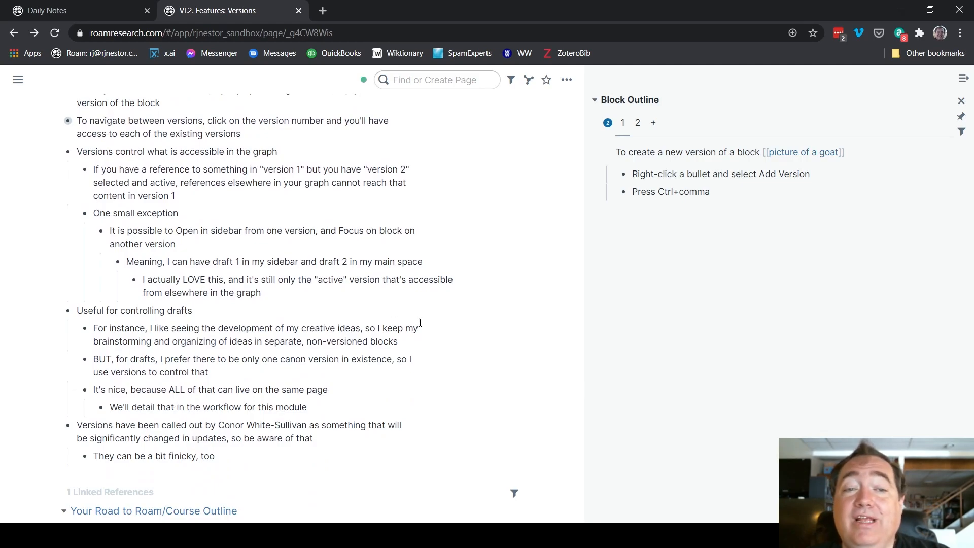
{"action": "mouse_move", "coordinate": [53, 263]}
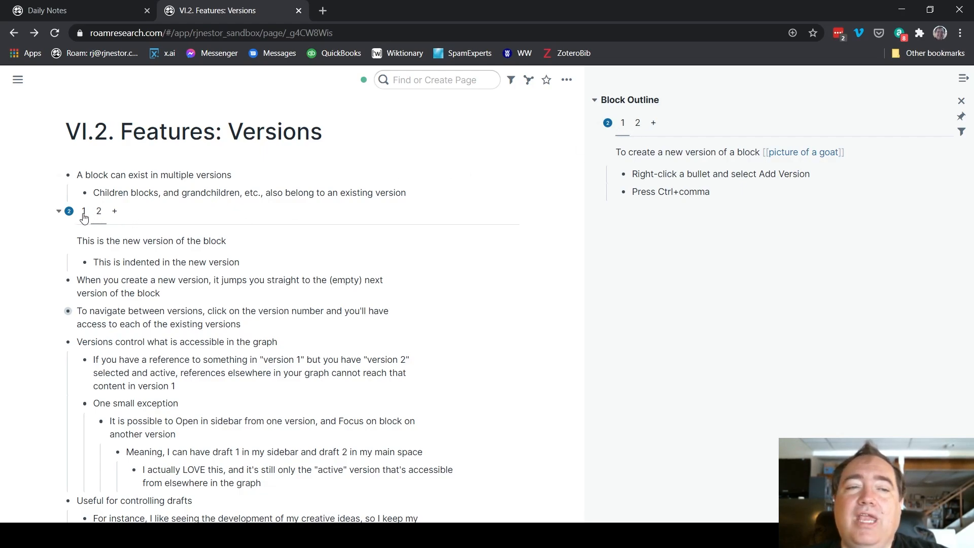
{"action": "mouse_move", "coordinate": [113, 226]}
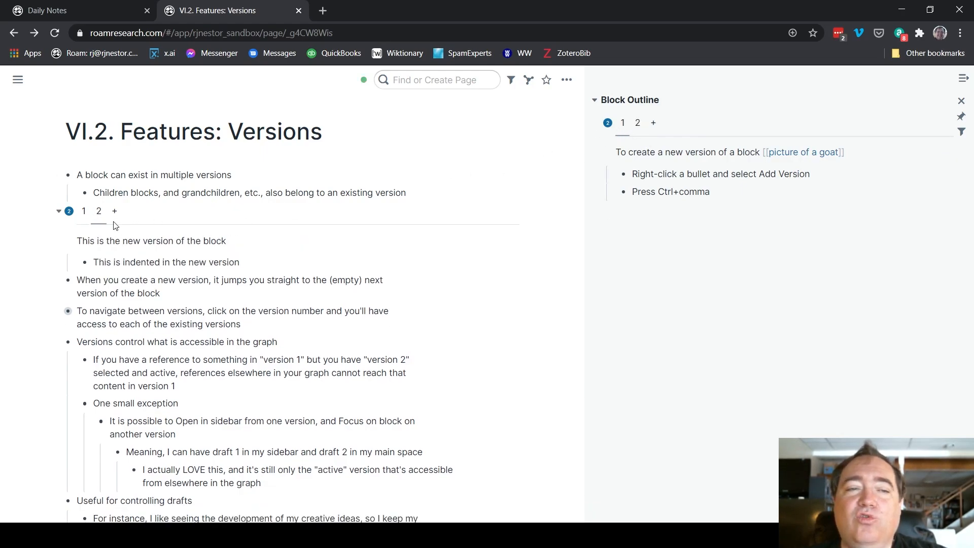